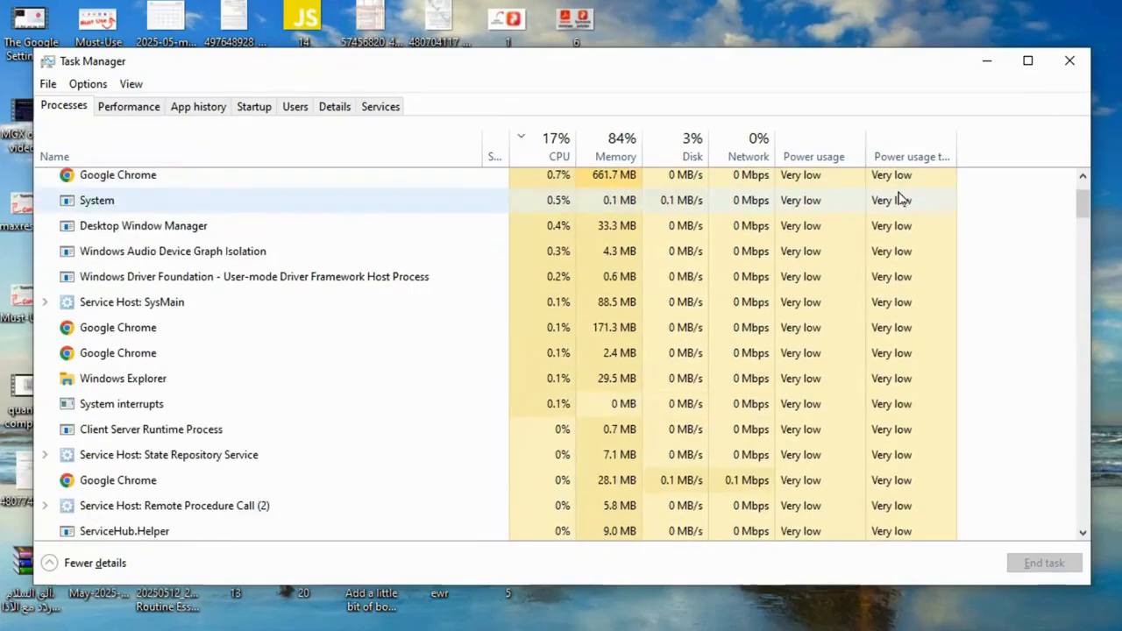
# Step: Review the Camera privacy page under Privacy, scrolling through the per-app camera access toggles
pyautogui.scroll(-3)
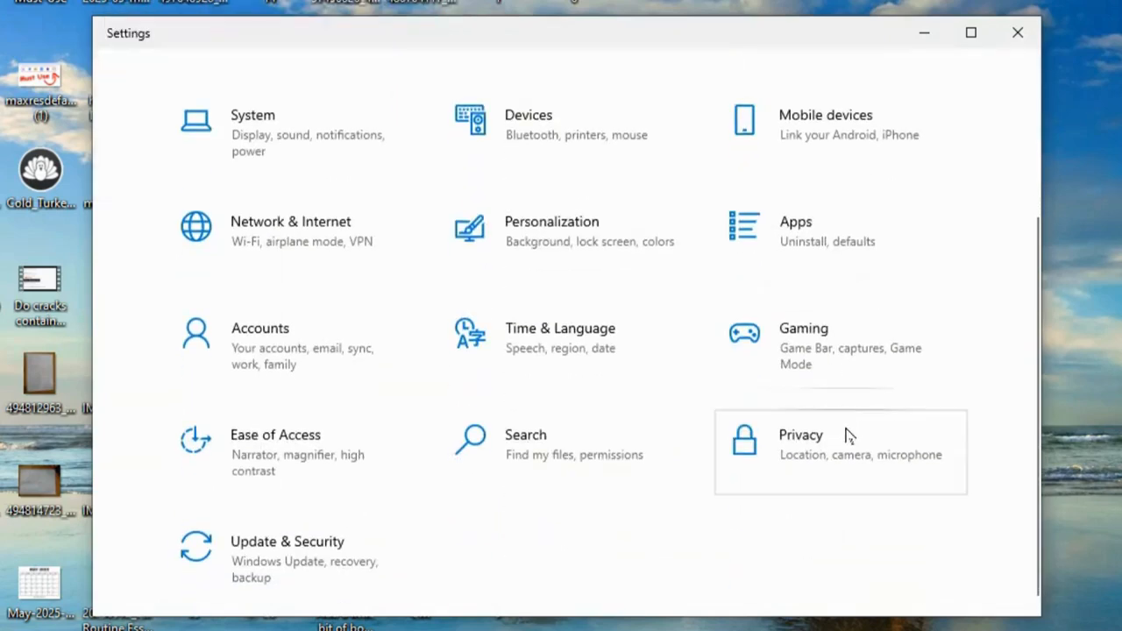
pyautogui.click(834, 448)
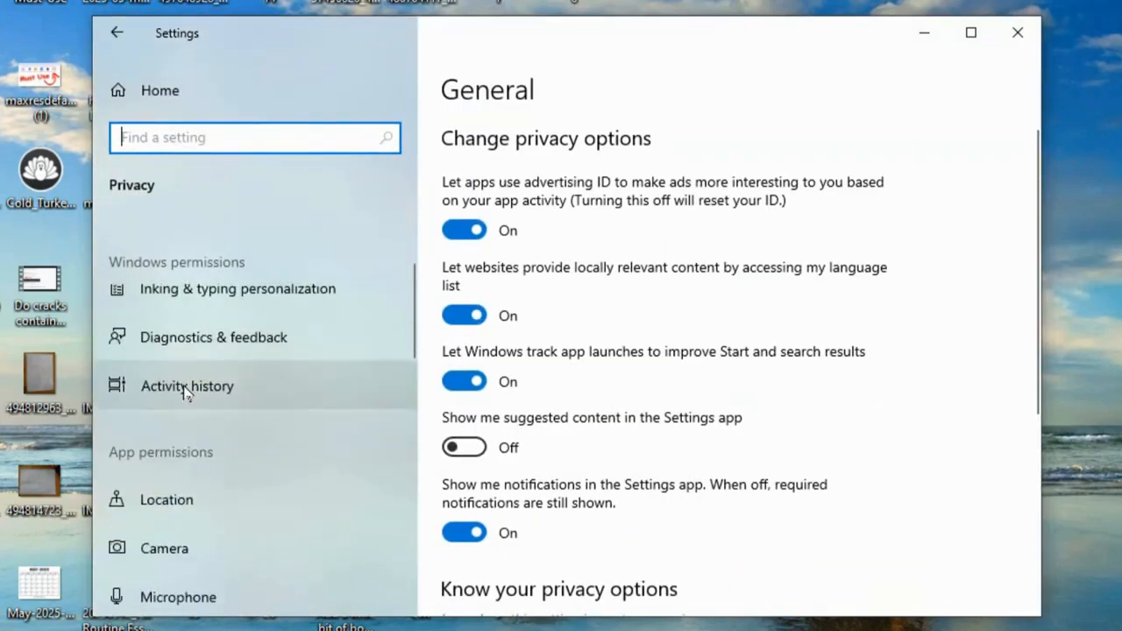
pyautogui.click(164, 547)
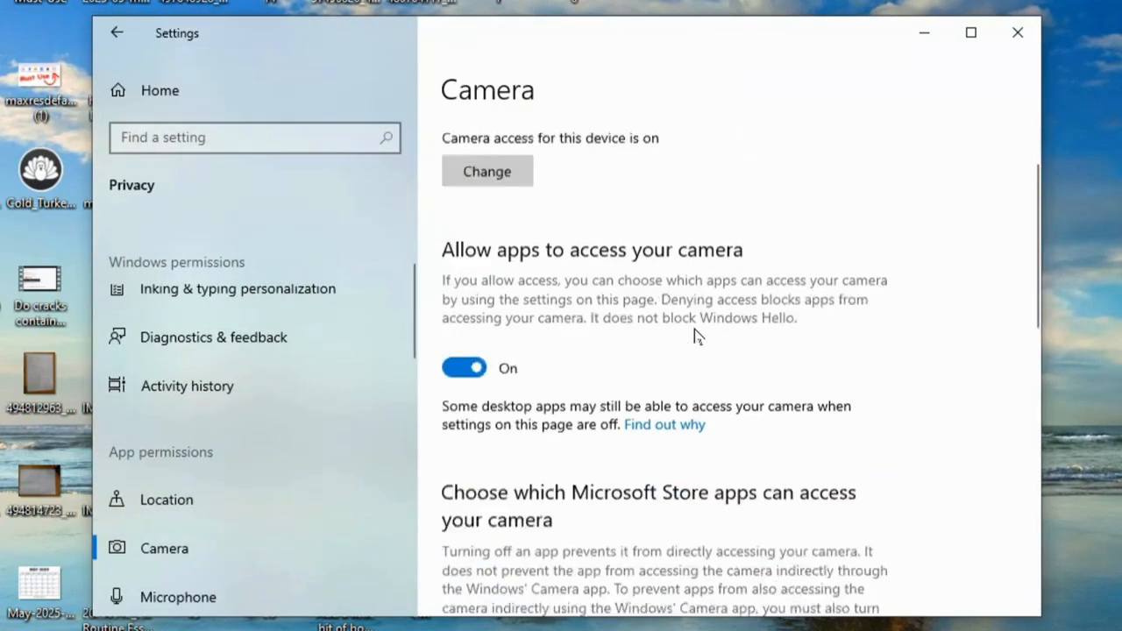
pyautogui.scroll(-3)
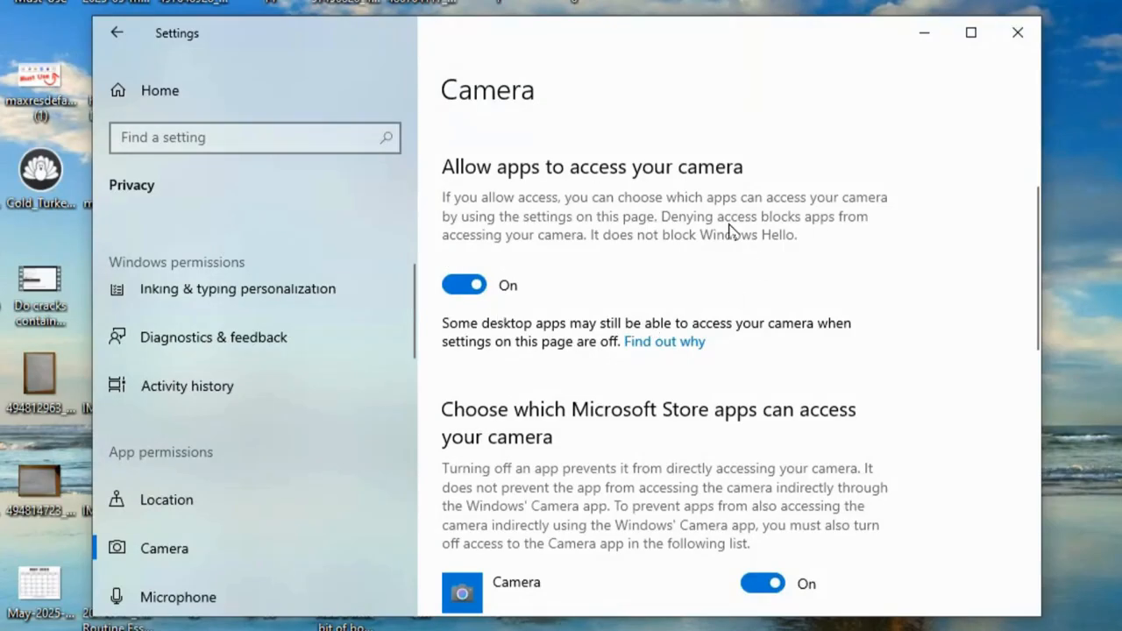
pyautogui.scroll(-3)
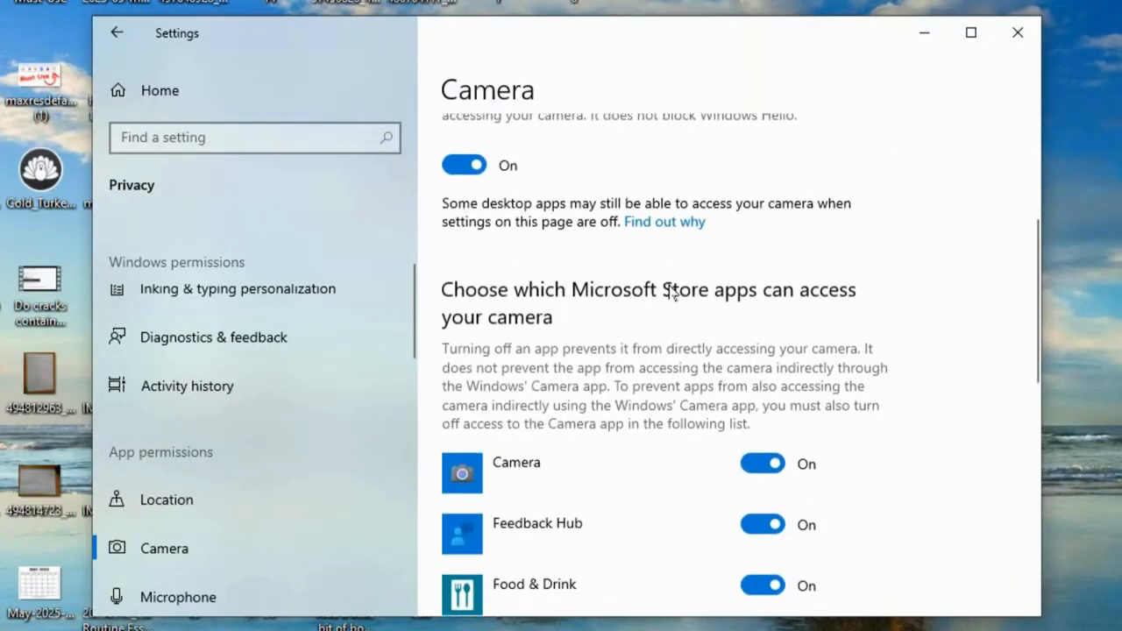
pyautogui.scroll(-3)
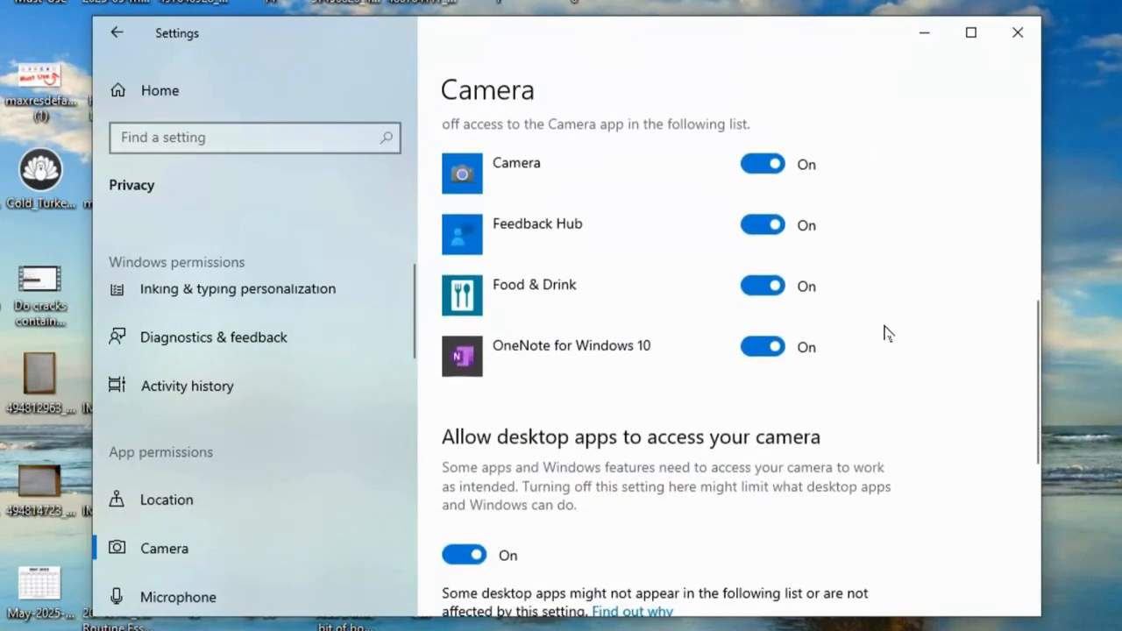
pyautogui.scroll(-3)
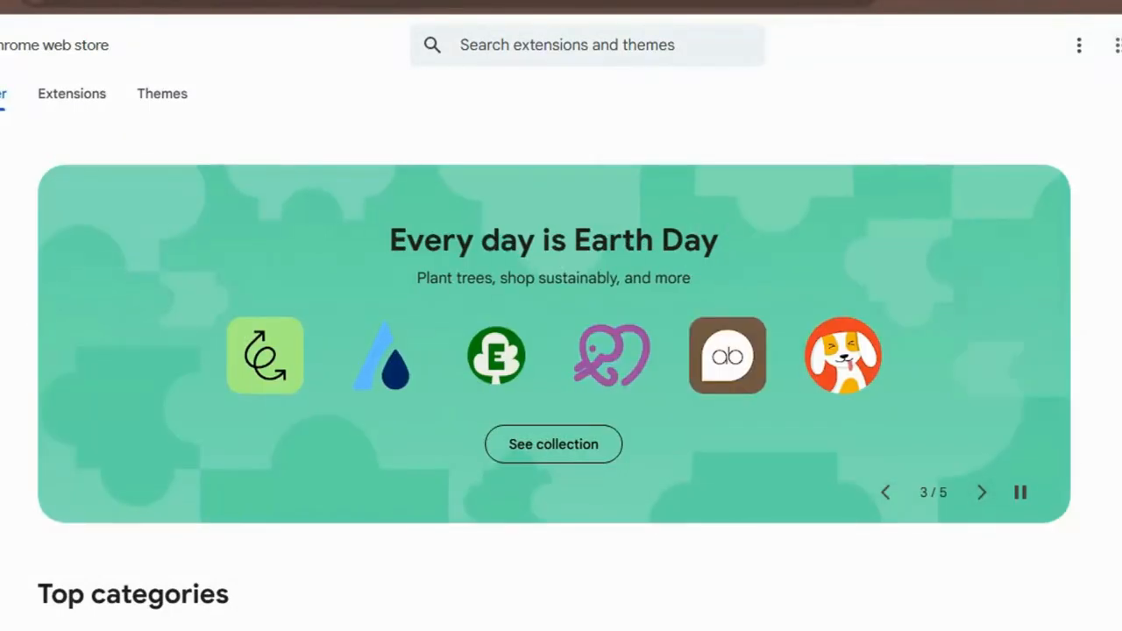
pyautogui.scroll(-3)
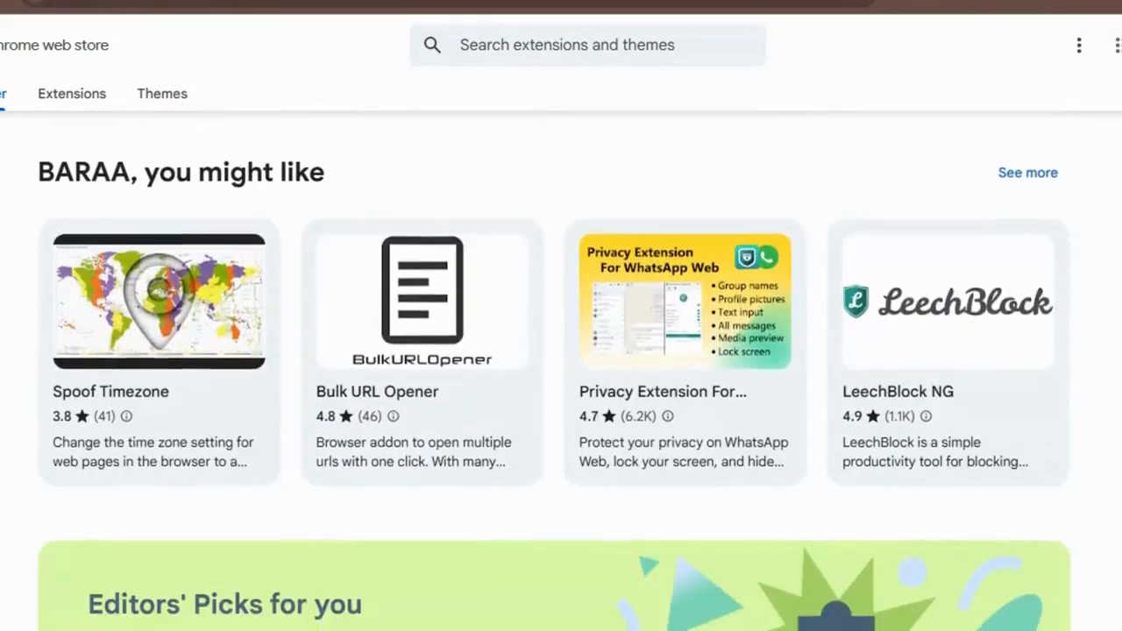
pyautogui.scroll(-3)
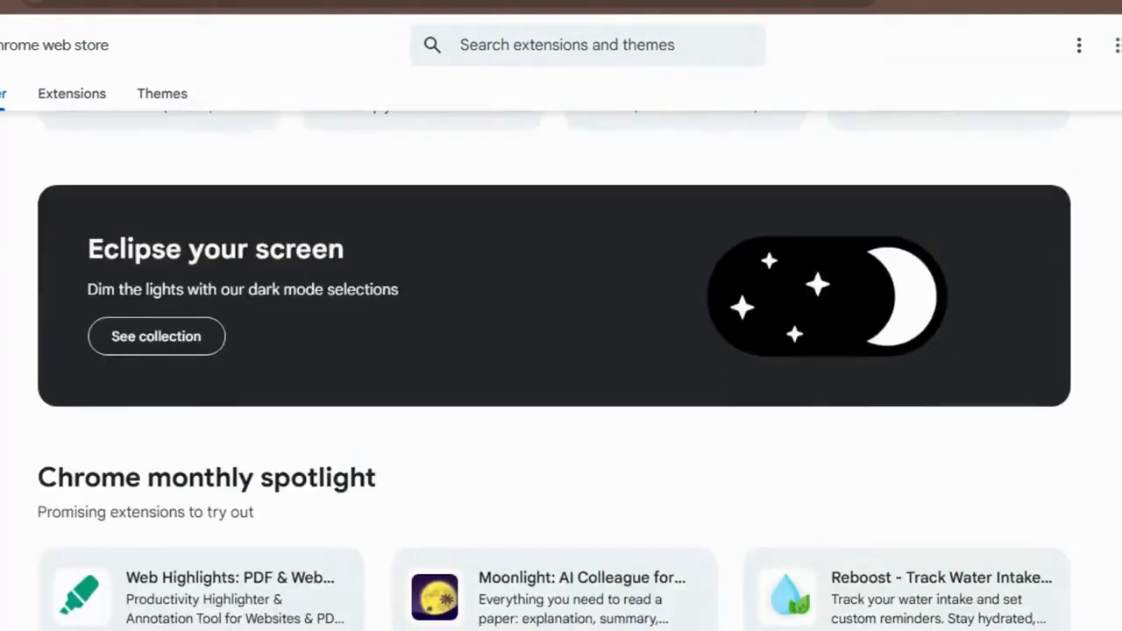
pyautogui.scroll(-3)
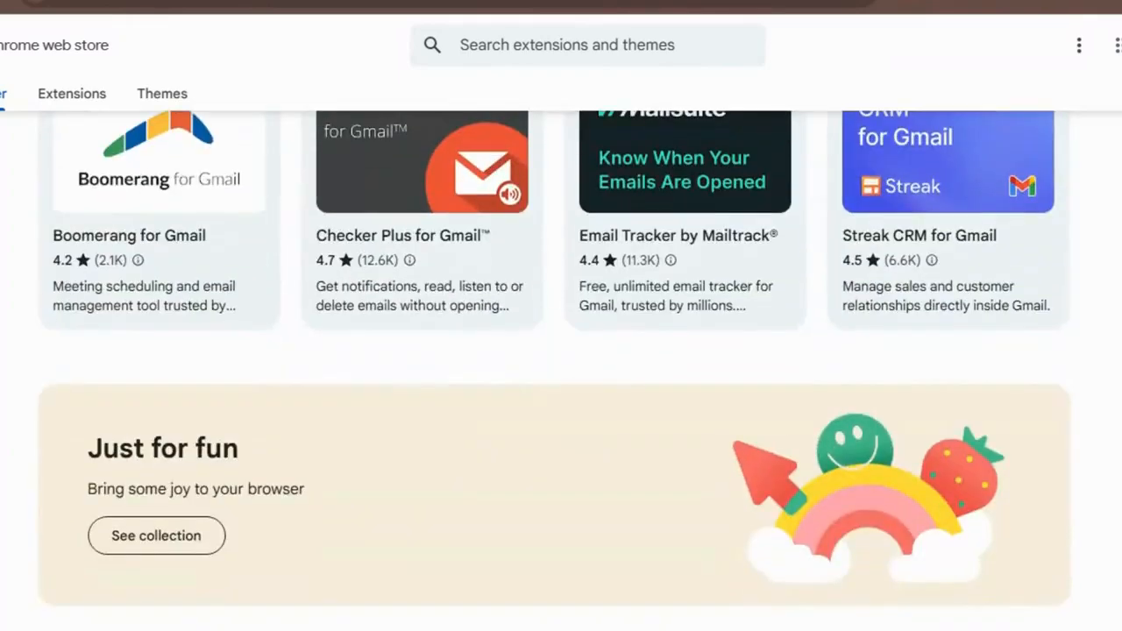
pyautogui.scroll(3)
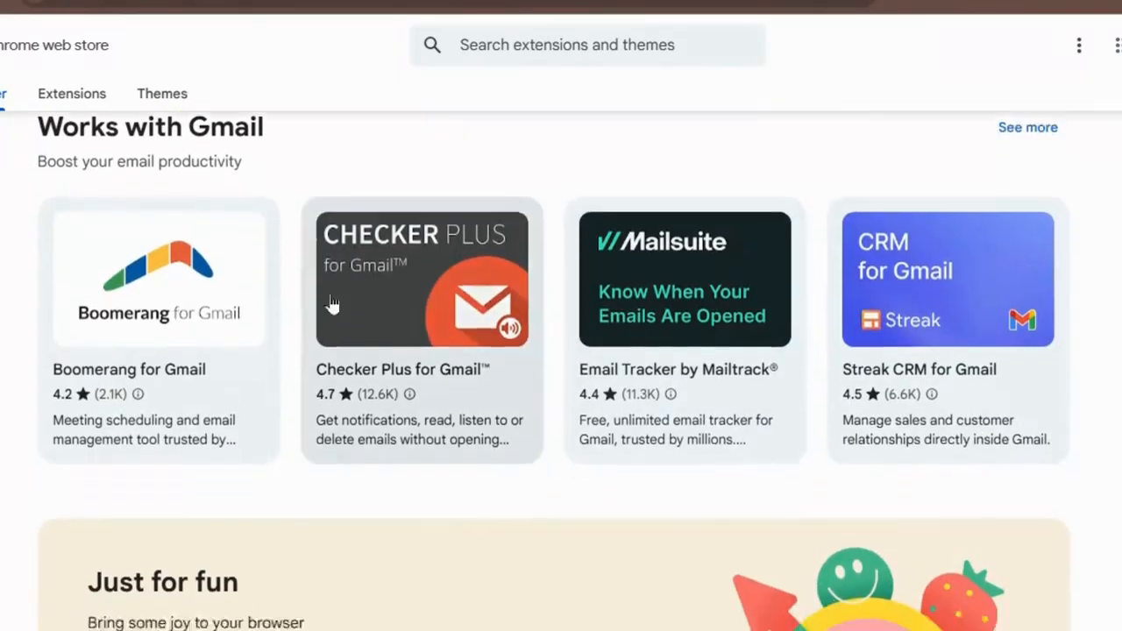
pyautogui.scroll(-3)
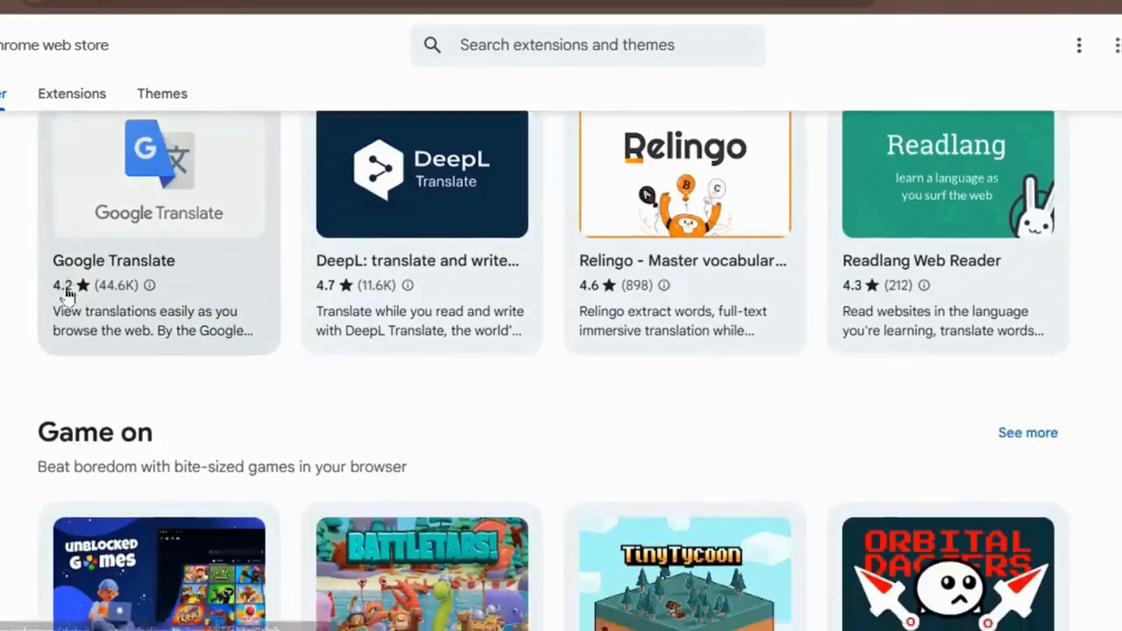
pyautogui.scroll(-3)
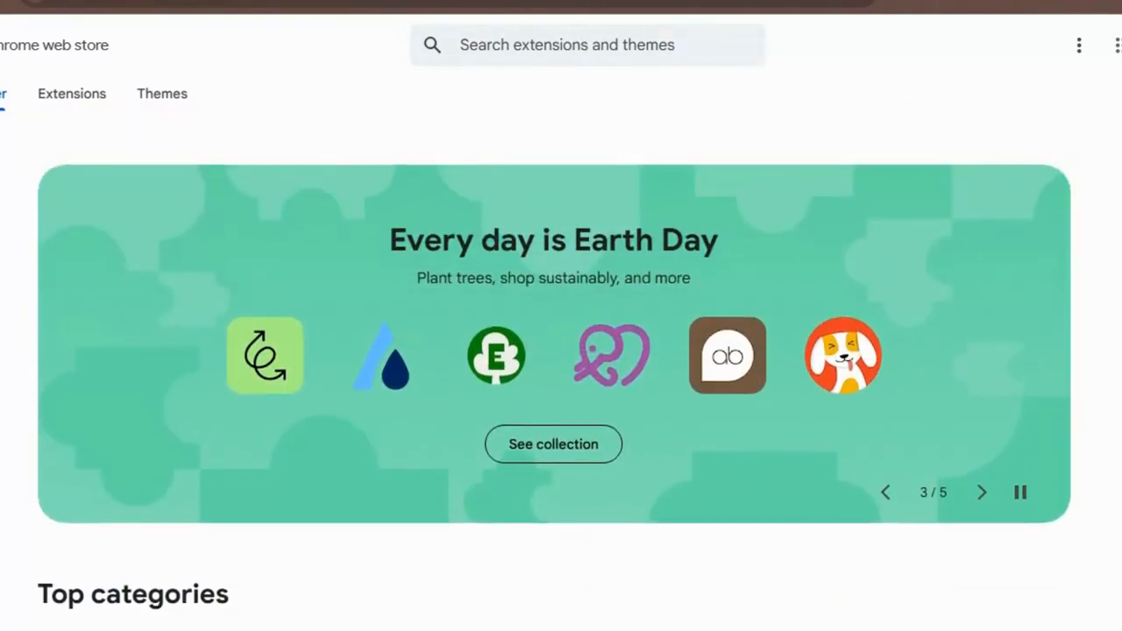
pyautogui.moveTo(565, 184)
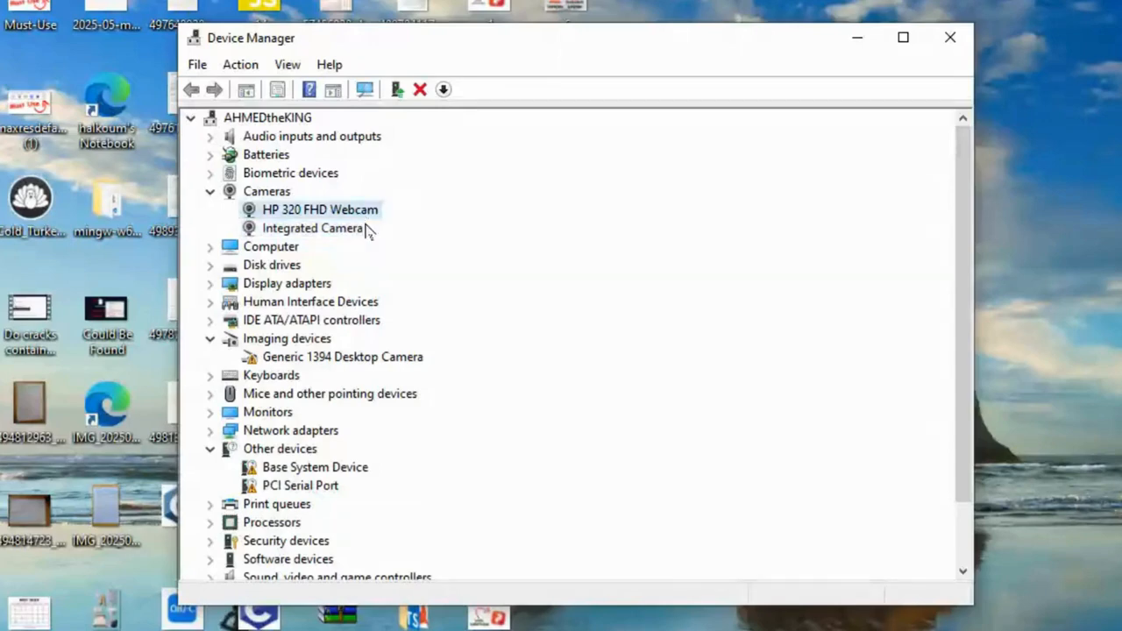
# Step: Show the context-menu actions for the HP 320 FHD Webcam, including Disable device
pyautogui.rightClick(316, 208)
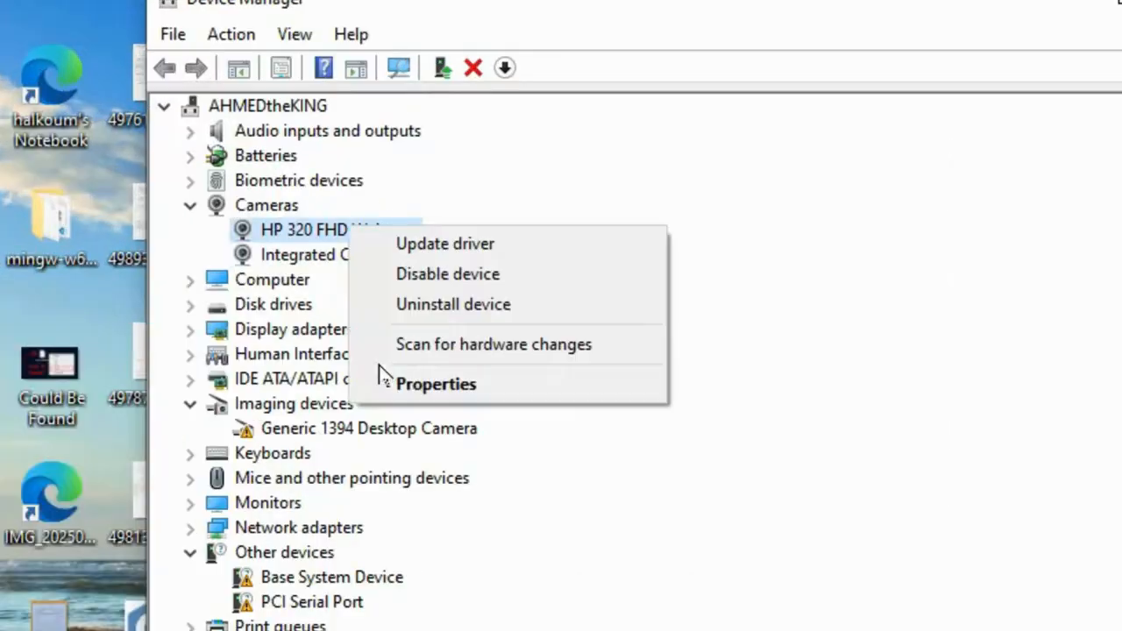
pyautogui.moveTo(561, 284)
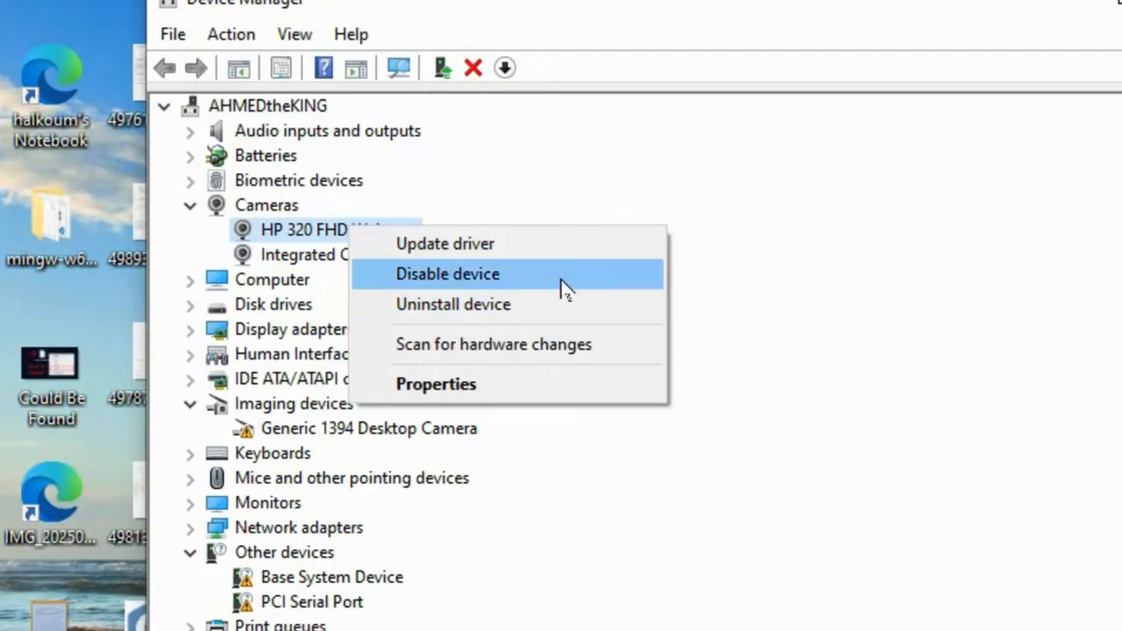